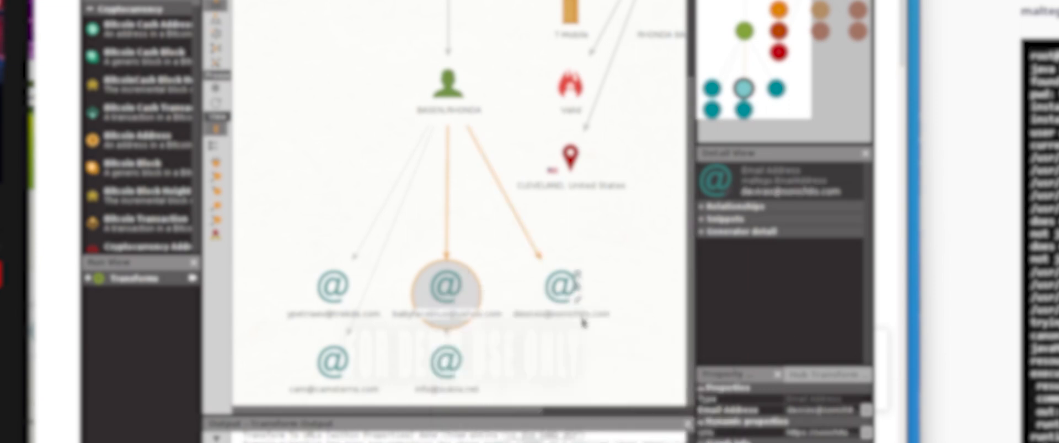
- Select the middle email under the person to show its 'unable to verify' note in Detail View
{"action": "left_click", "coordinate": [447, 289]}
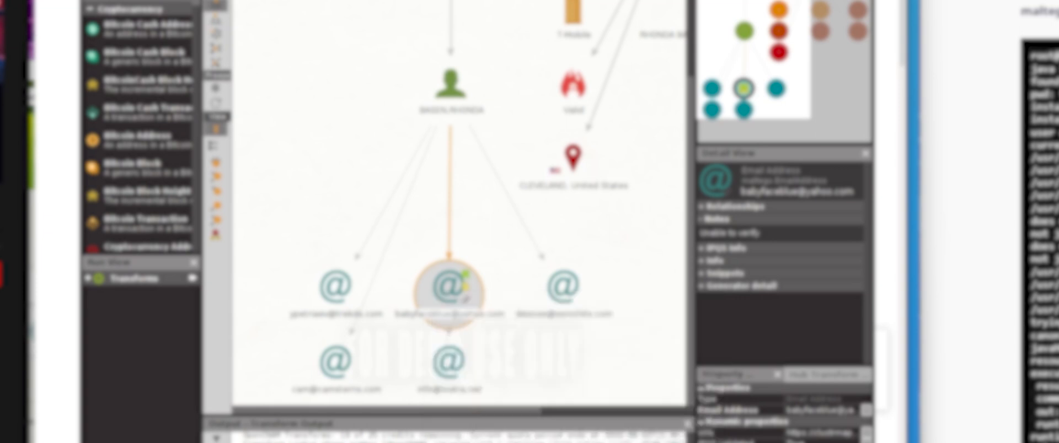